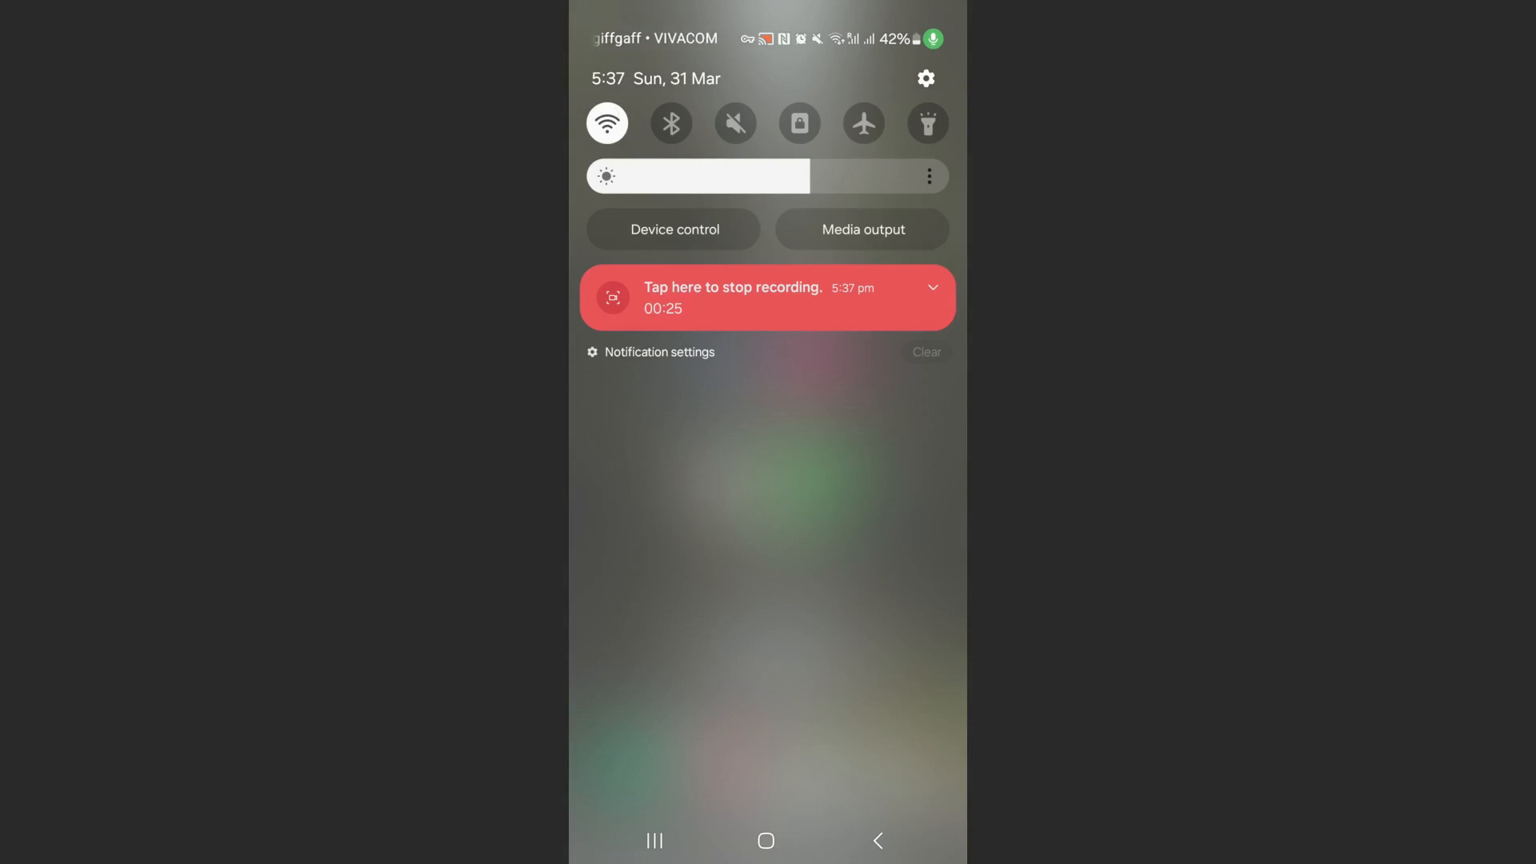
# Open the details page for the connected MTHNetworks_5G_21868 network
pyautogui.click(606, 123)
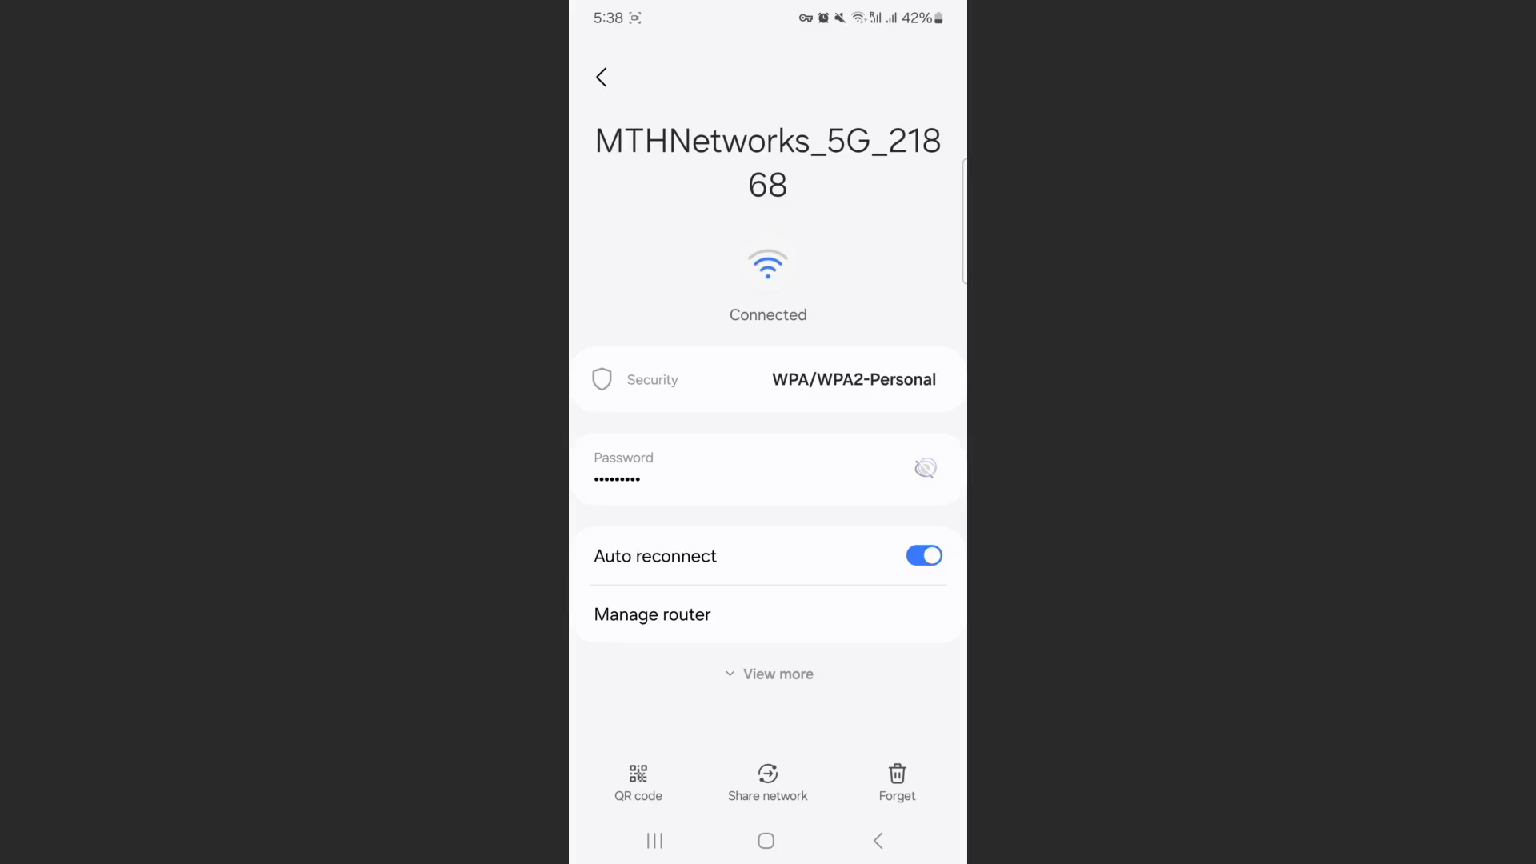
# Reveal the saved Wi-Fi password, then find and launch QR Scanner via app search 'qr'
pyautogui.click(924, 467)
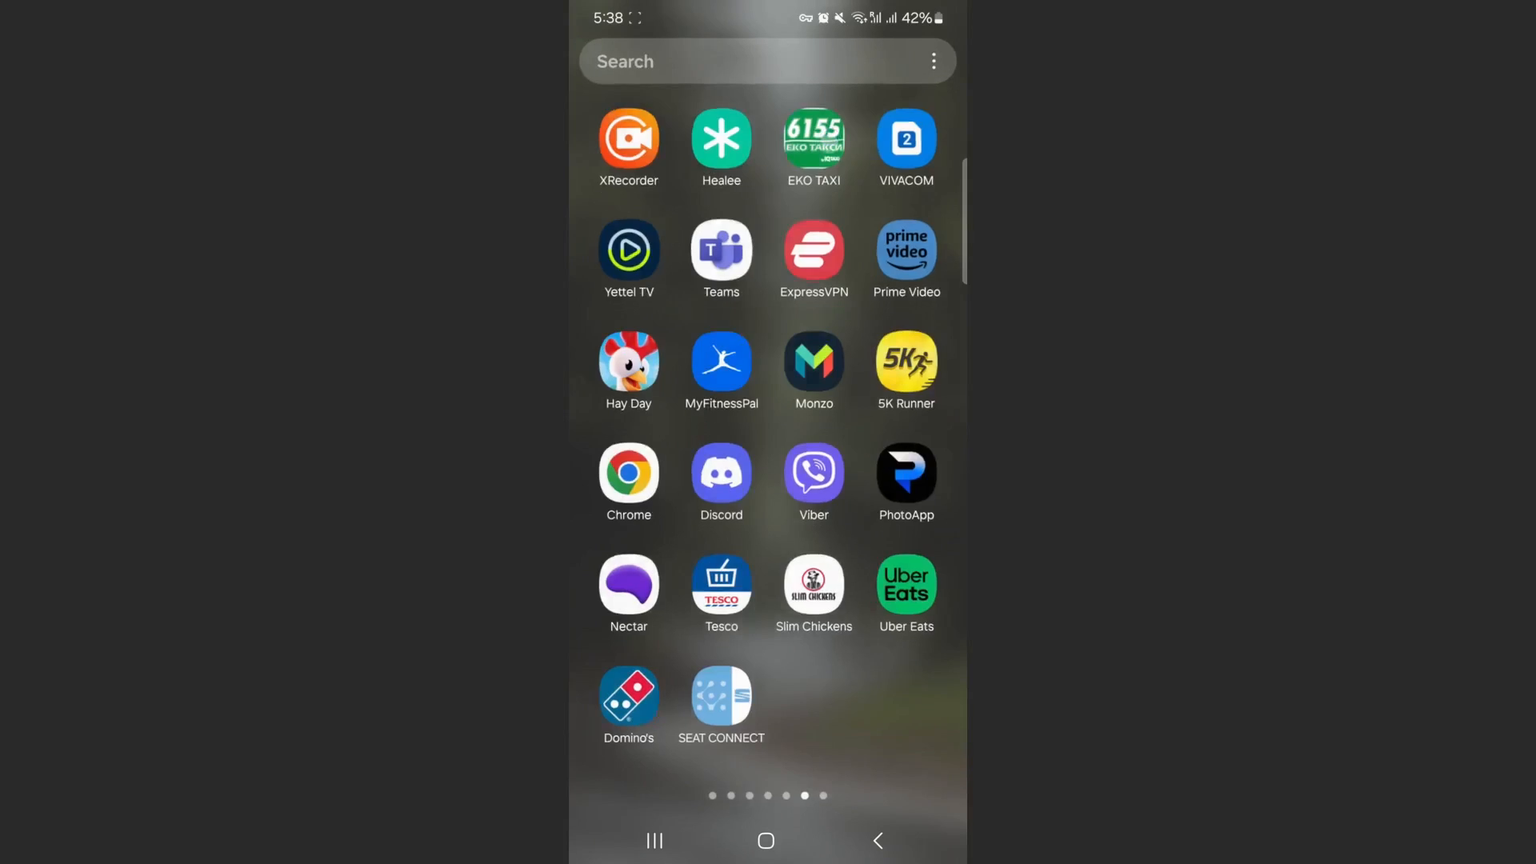
pyautogui.write('qr')
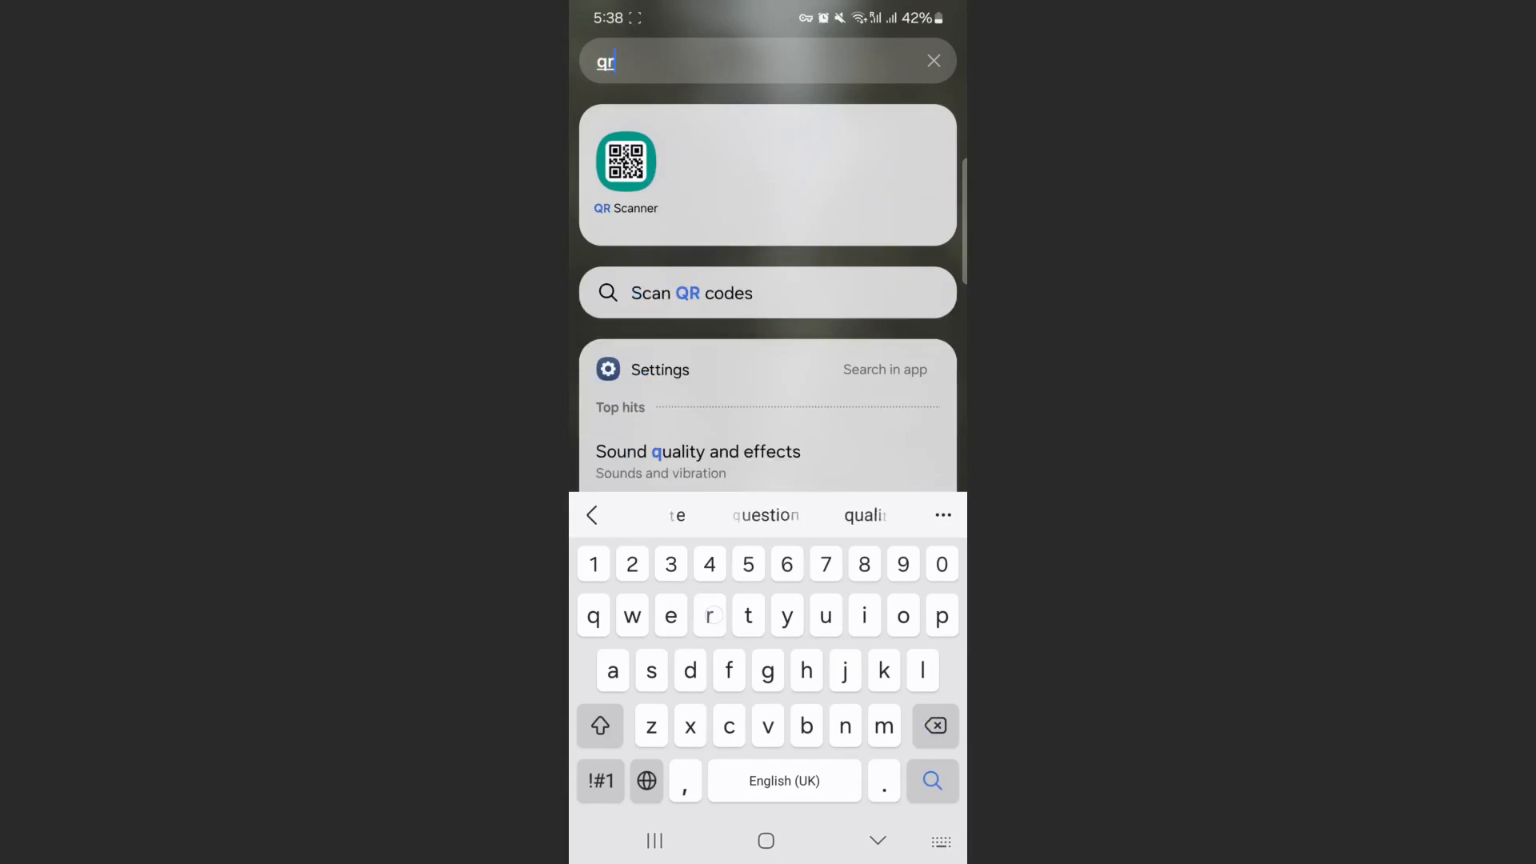
pyautogui.click(626, 161)
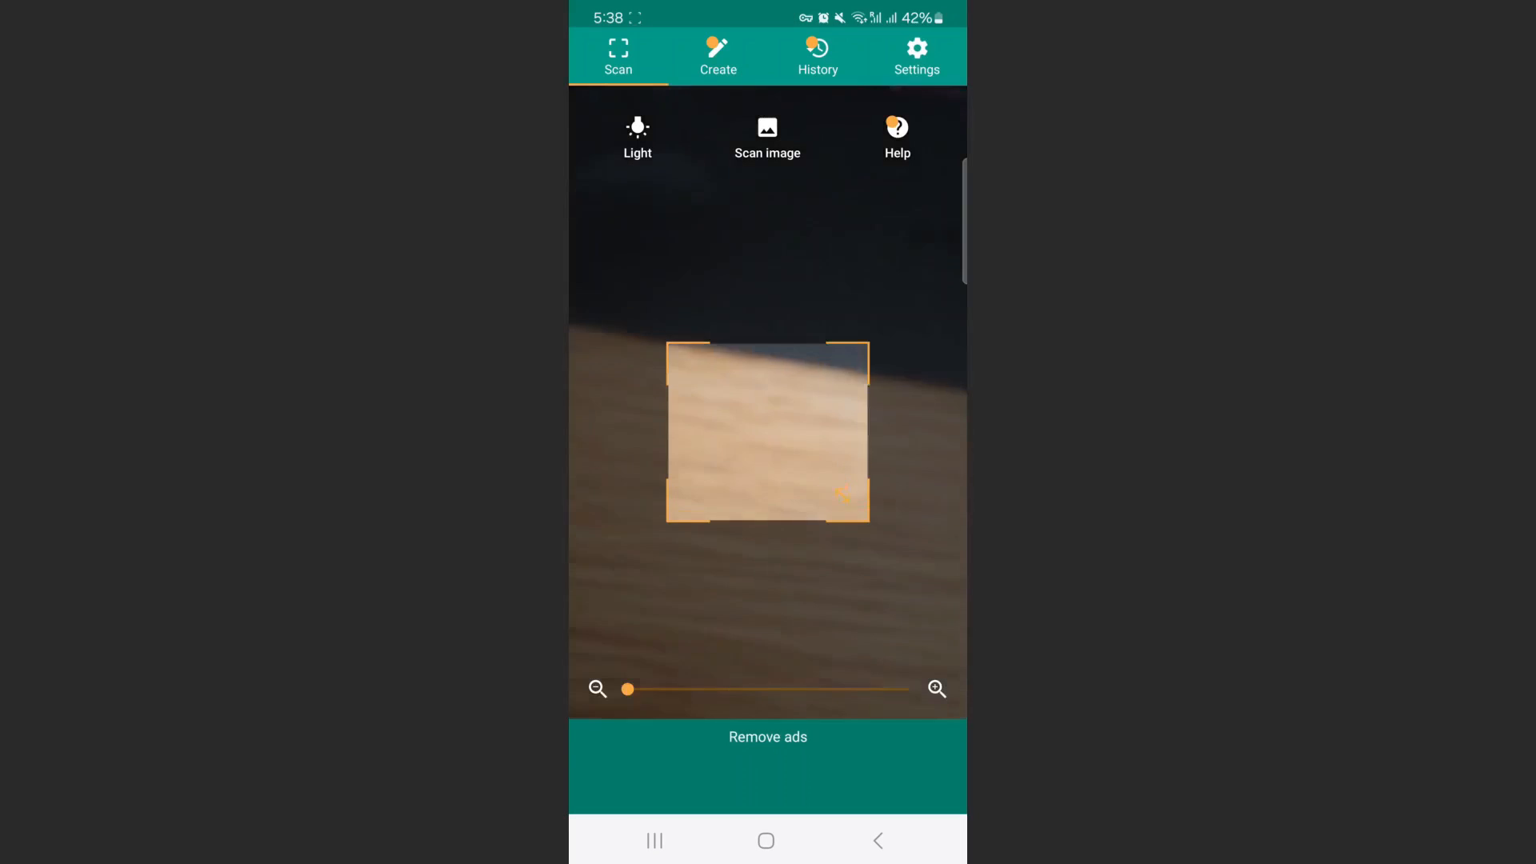